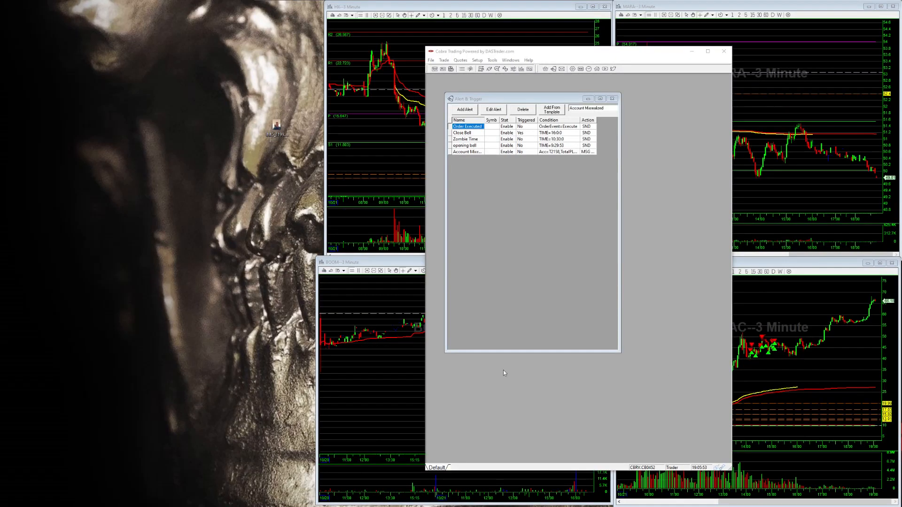
mouse_move(559, 243)
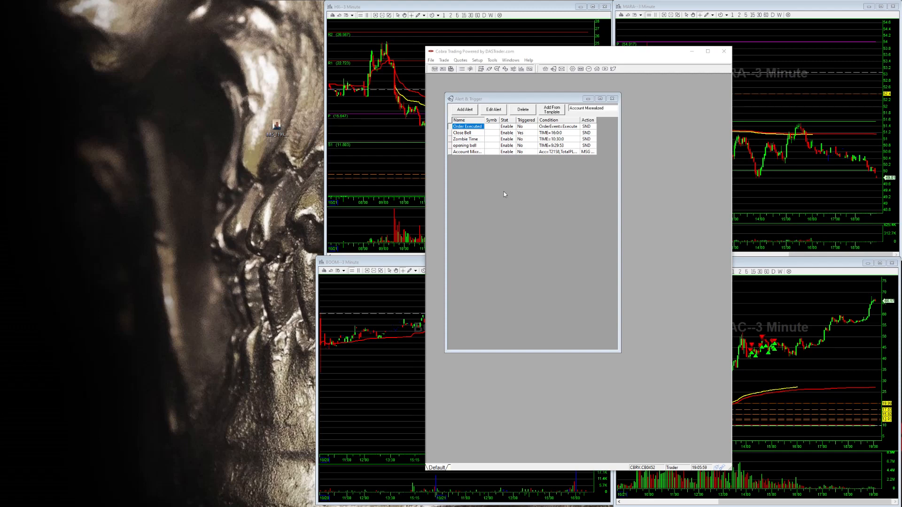
mouse_move(475, 173)
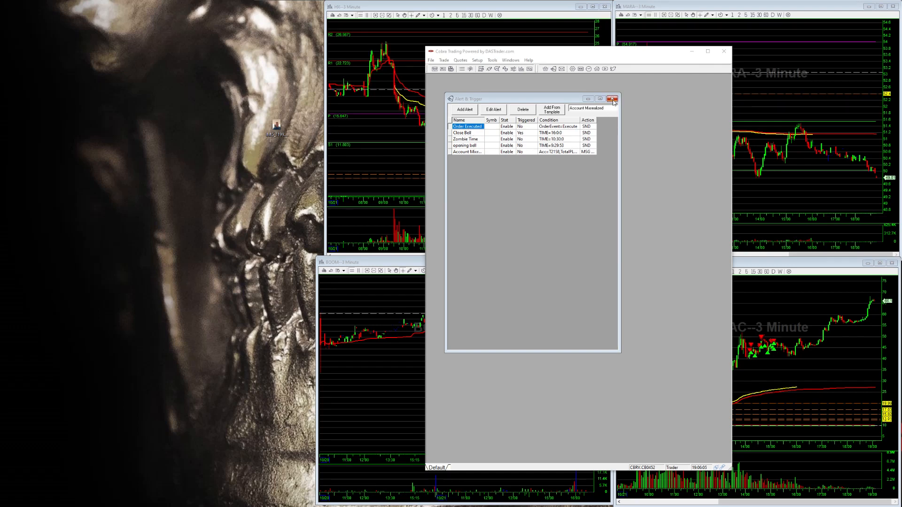
- Reopen the Alert & Trigger list and edit the Order Executed alert's settings
click(476, 61)
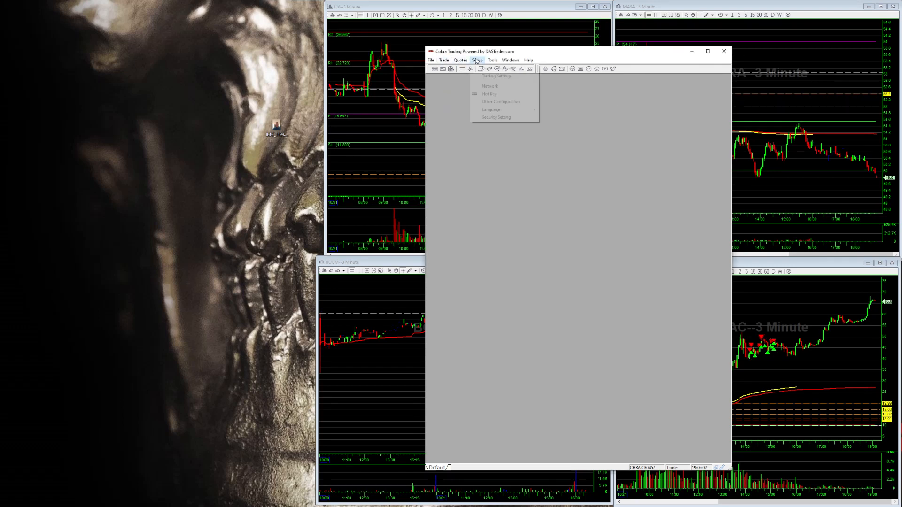
click(476, 60)
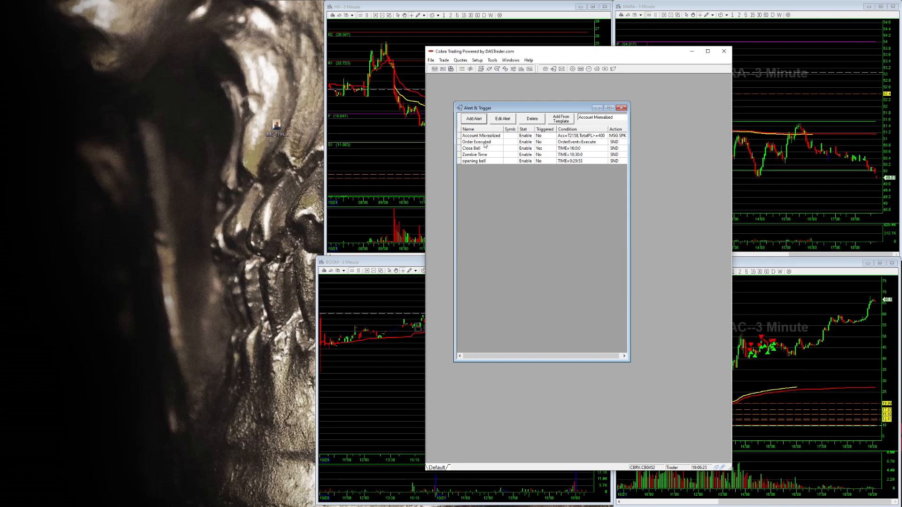
click(477, 141)
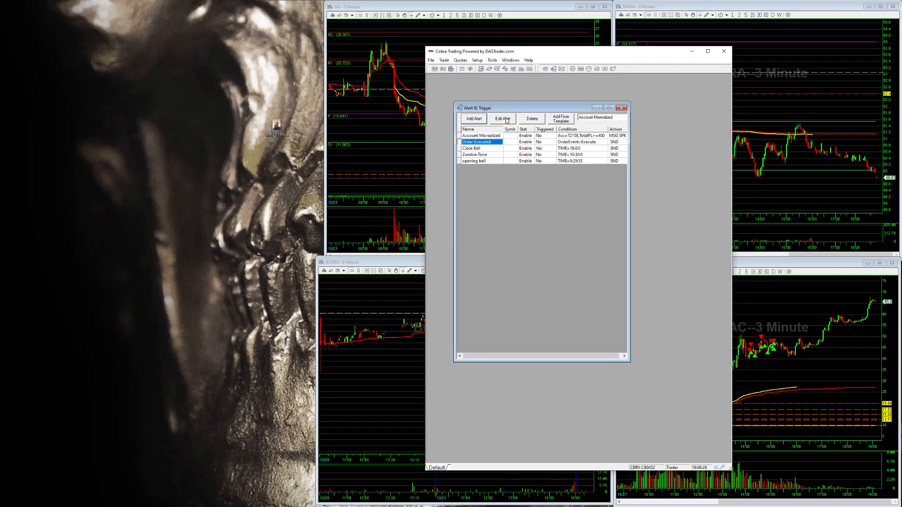
click(501, 119)
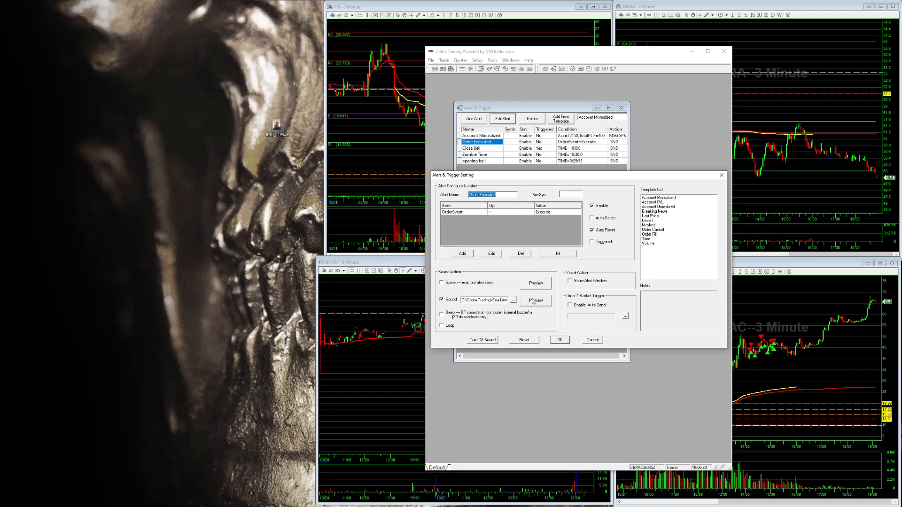
mouse_move(490, 307)
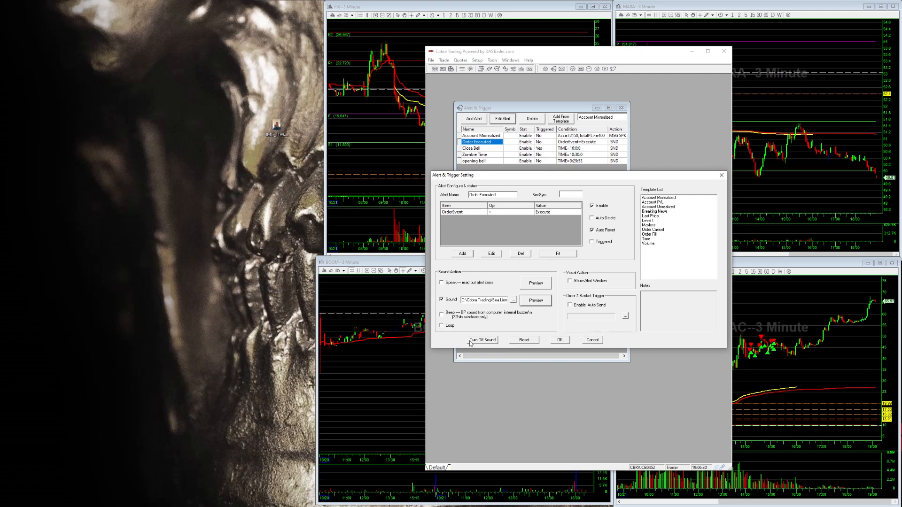
mouse_move(529, 314)
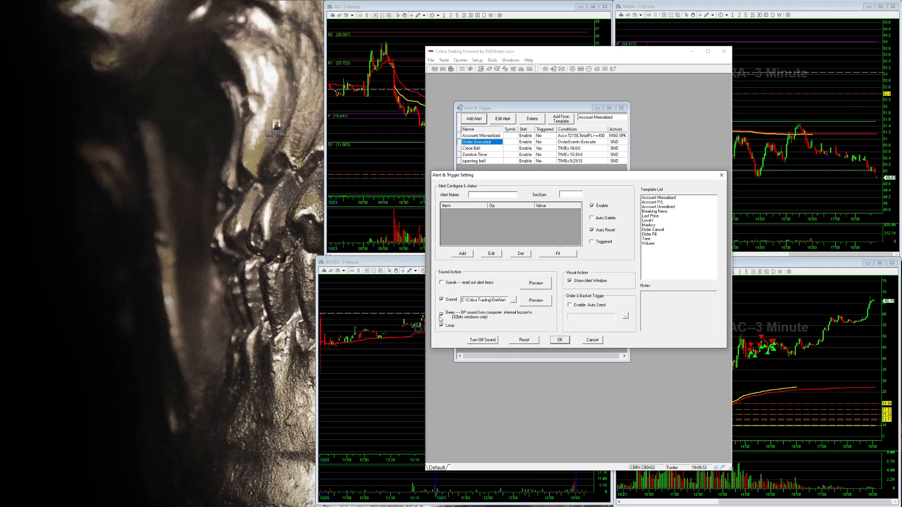
- Start a blank alert and browse for its sound file in the Cobra Trading folder
click(442, 314)
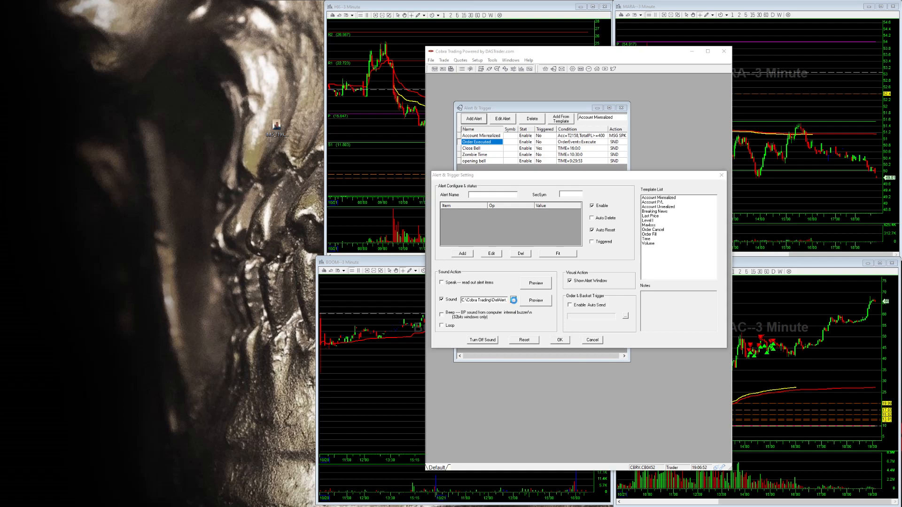
click(513, 300)
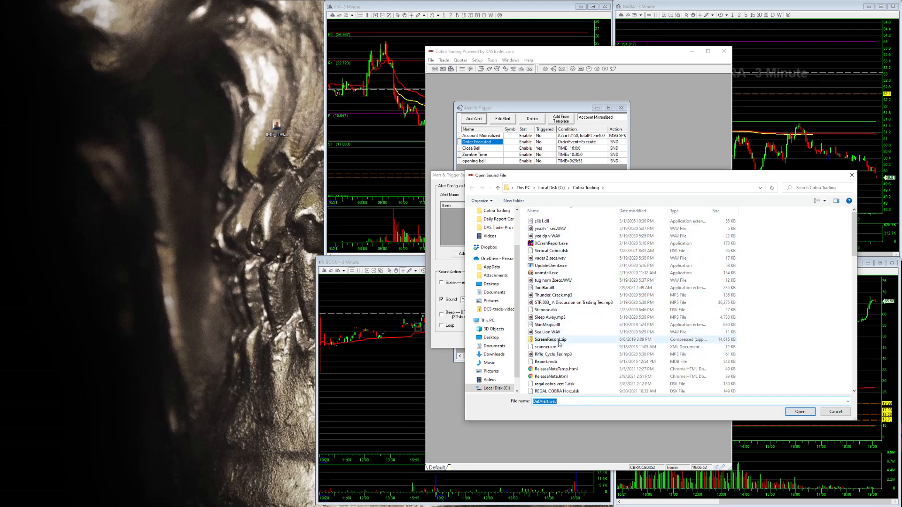
- Choose tug horn 2secs.WAV as the new alert's sound
scroll(down, 3)
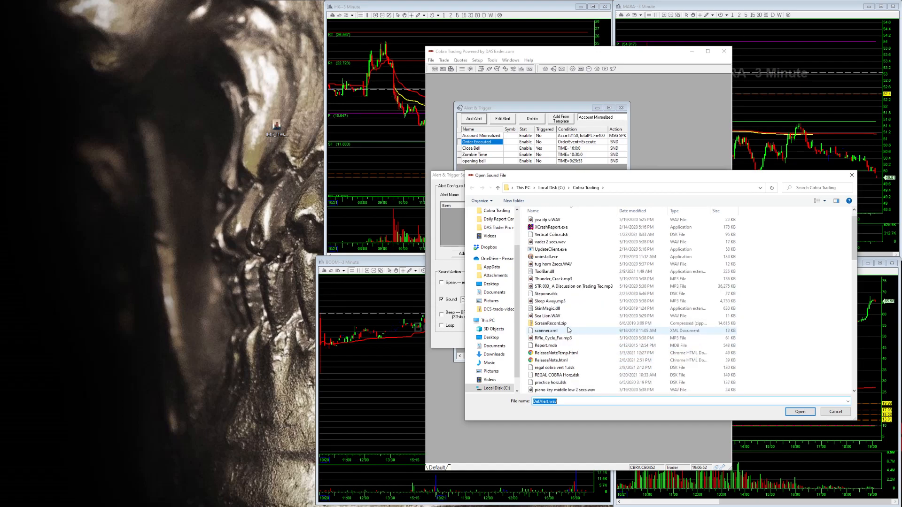
click(552, 265)
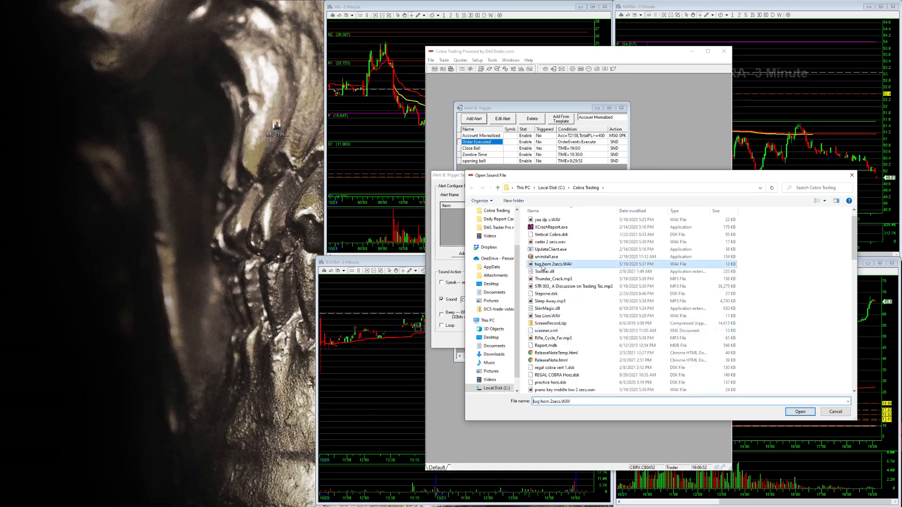
click(800, 412)
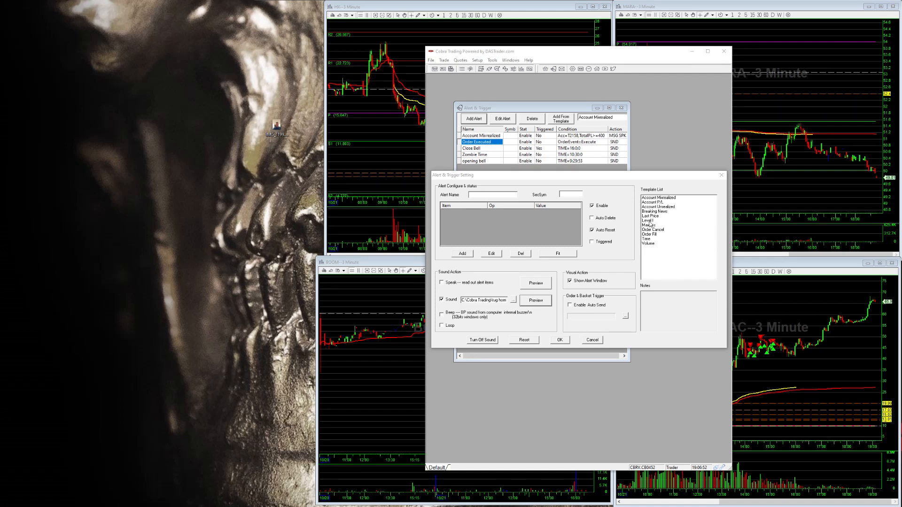
mouse_move(654, 241)
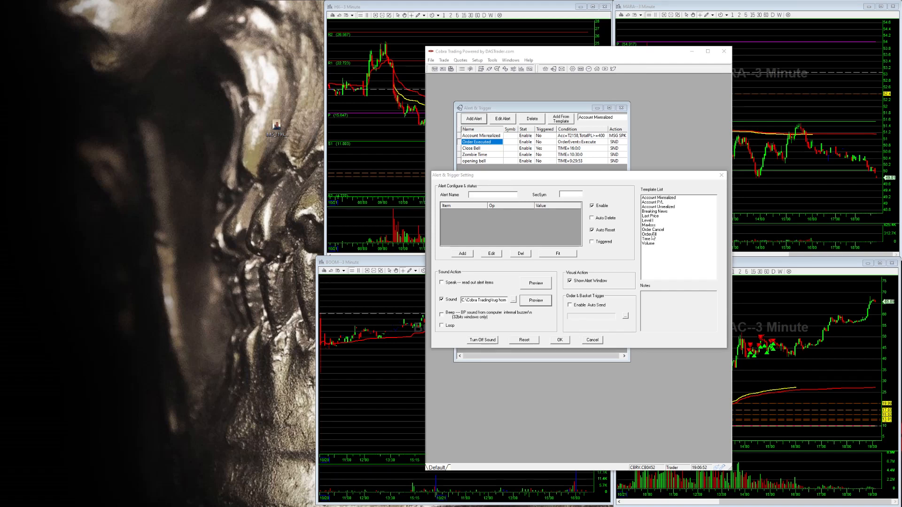
- Apply the Order Fill template to the new alert
click(650, 234)
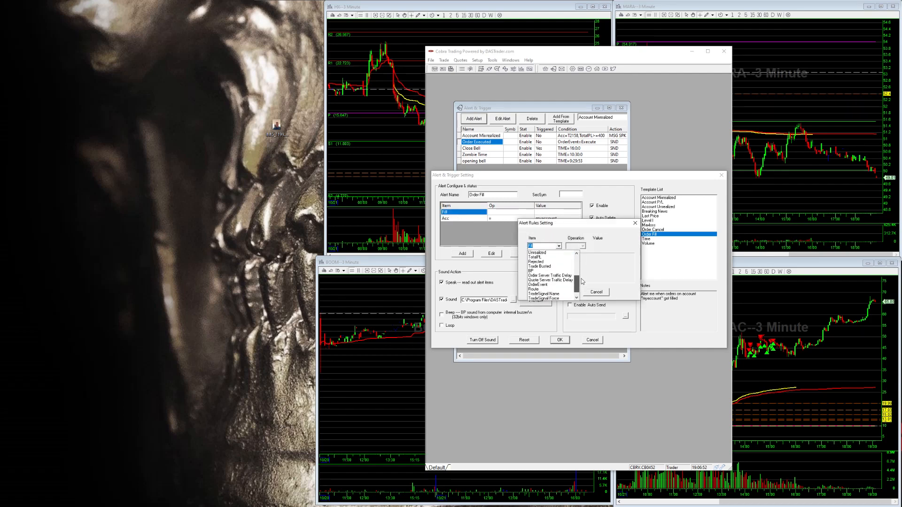
- Set the alert's rule to Item OrderEvent with Value Execute and confirm it
click(538, 284)
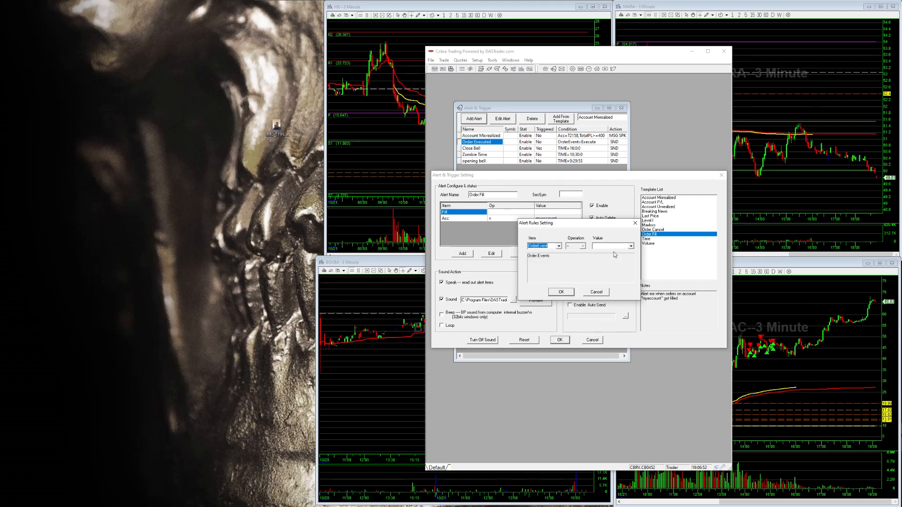
click(629, 246)
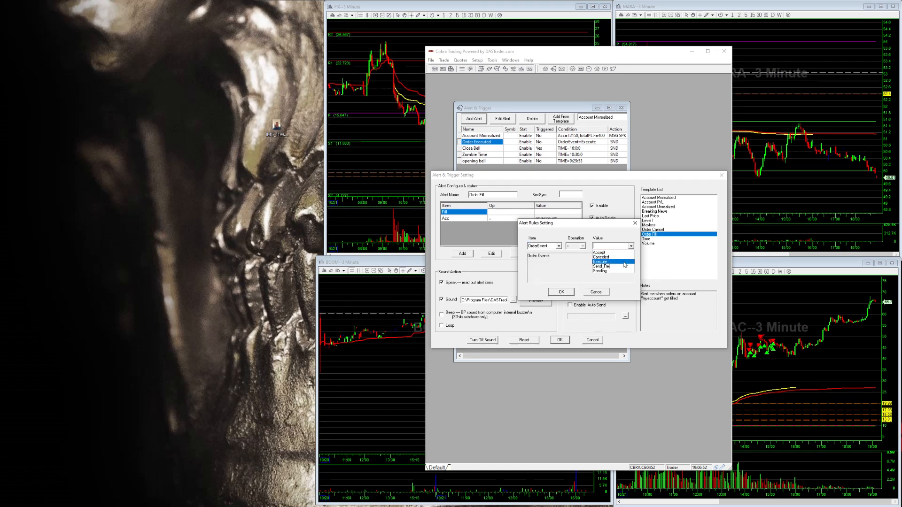
click(601, 261)
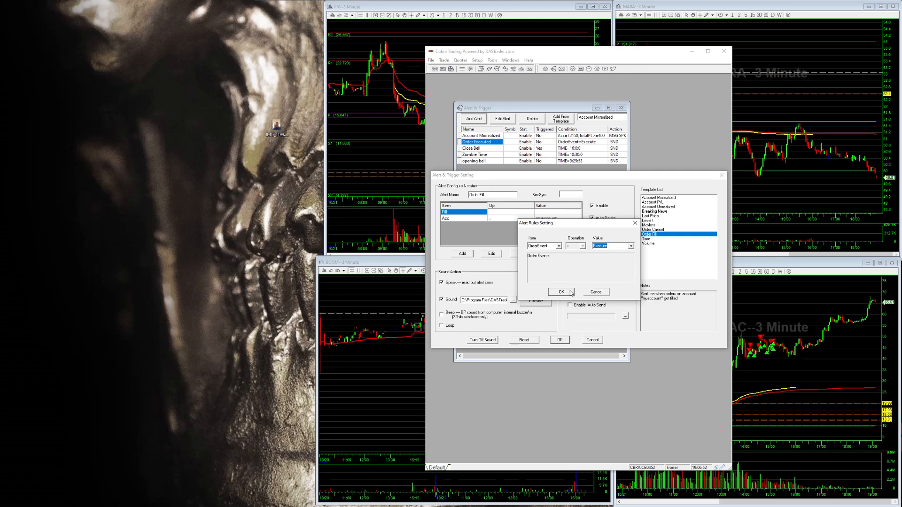
click(559, 291)
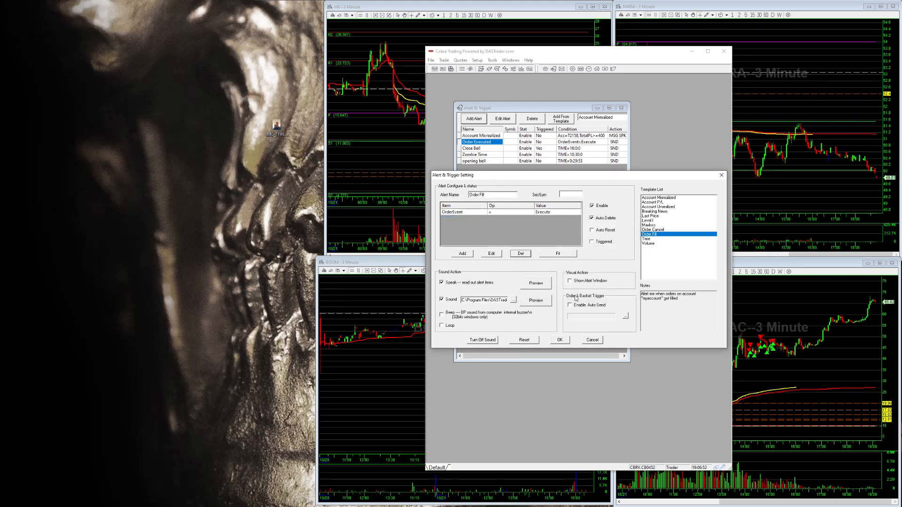
- Turn Auto Delete off and Auto Reset on for the Order Fill alert
click(592, 218)
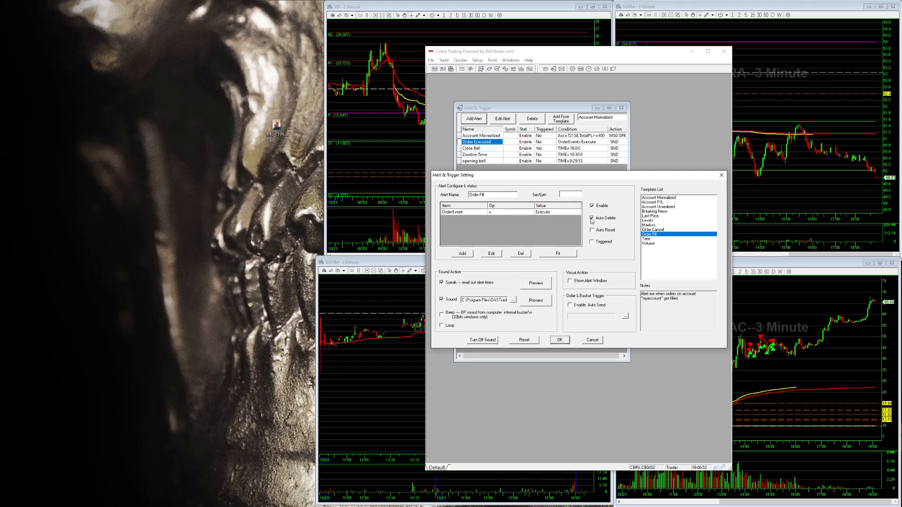
click(592, 229)
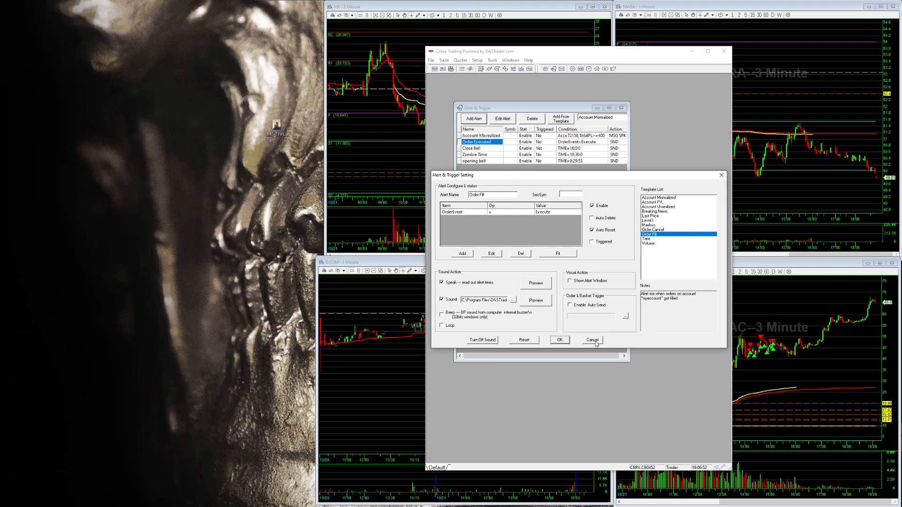
mouse_move(486, 184)
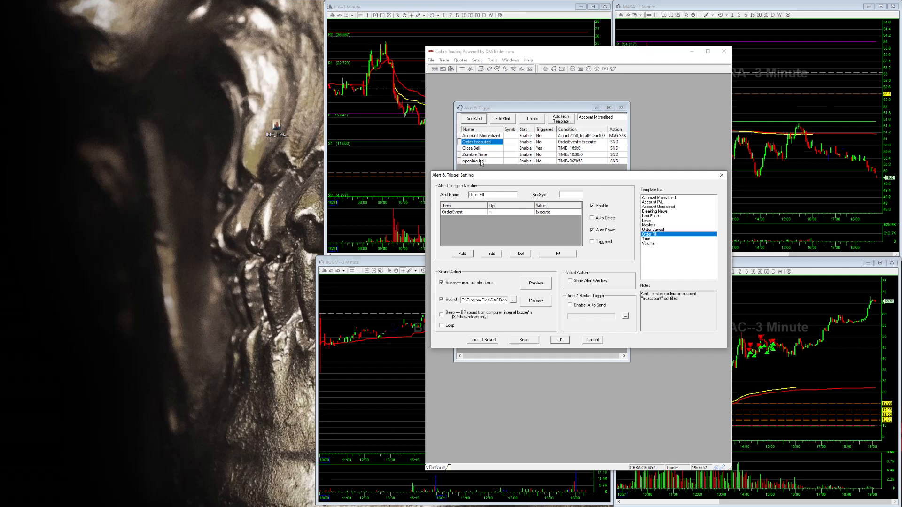
click(506, 195)
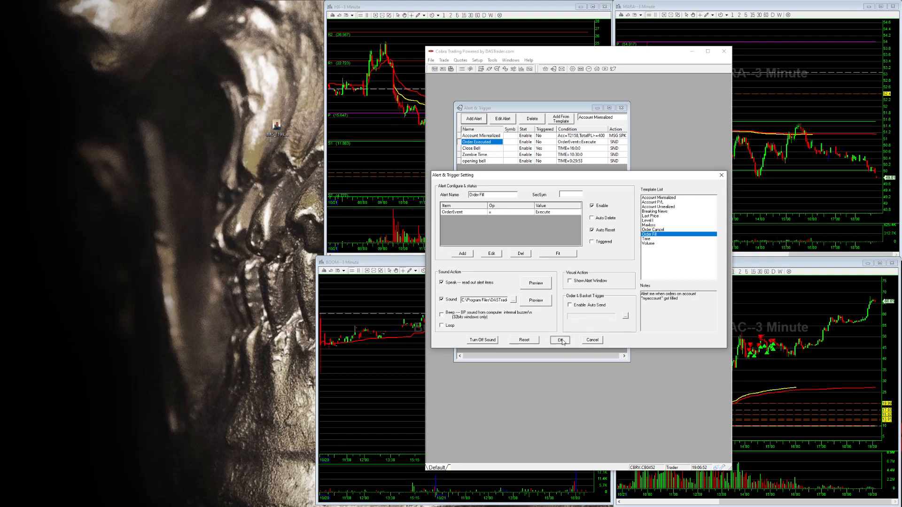
- Save the Order Fill alert to the list and close the leftover settings dialog
click(558, 340)
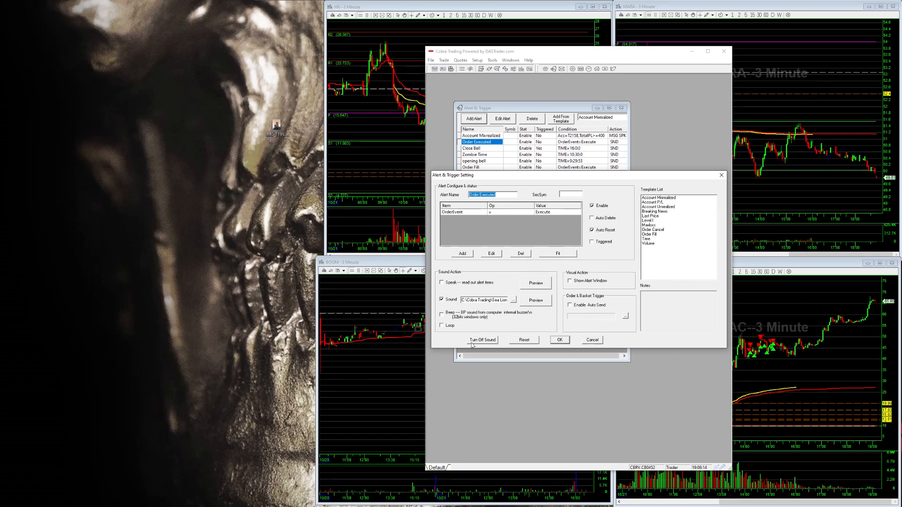
mouse_move(513, 365)
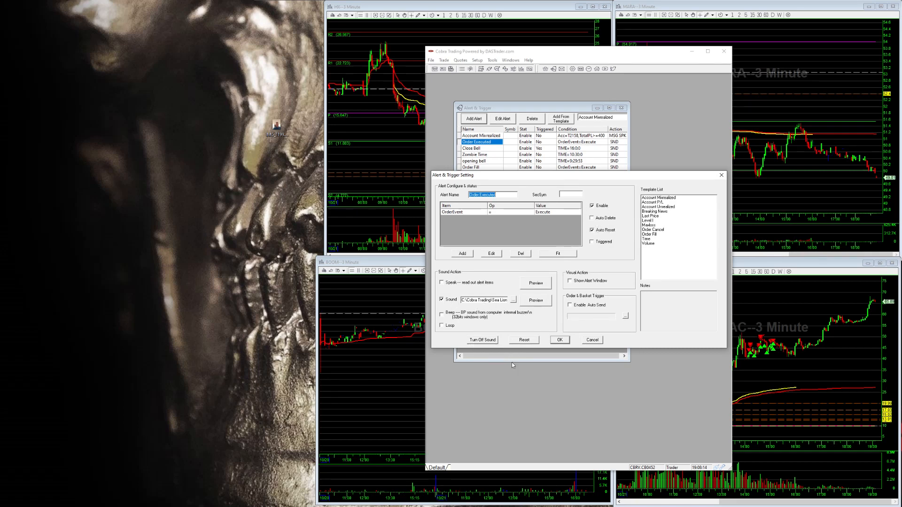
click(559, 340)
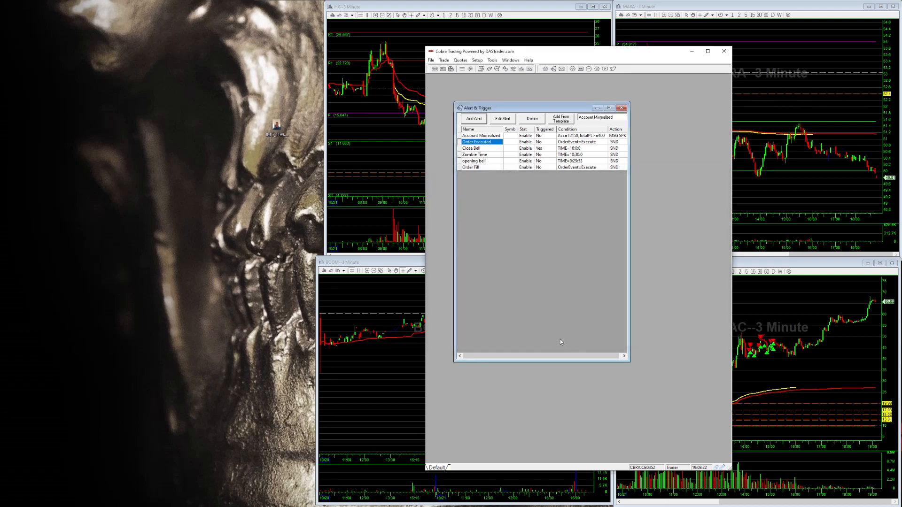